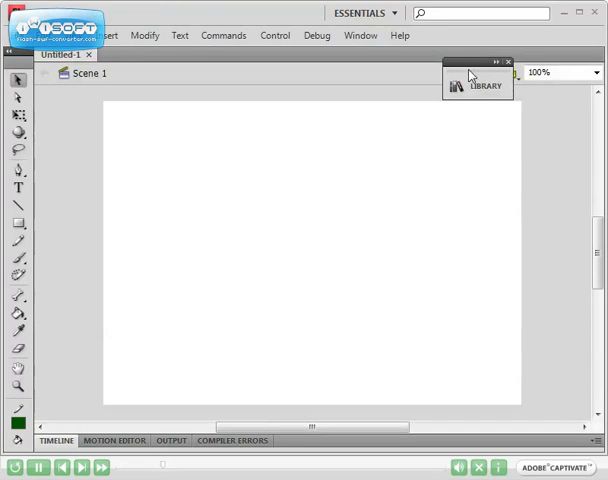
Step: Collapse the Library panel to icon mode to free space around the stage
drag(480, 76, 560, 120)
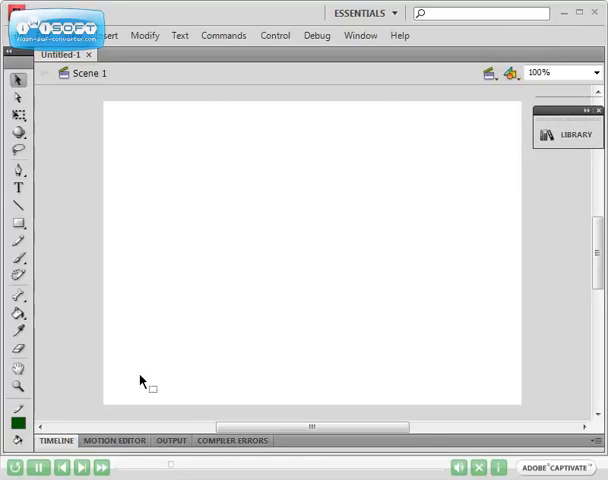
mouse_move(72, 336)
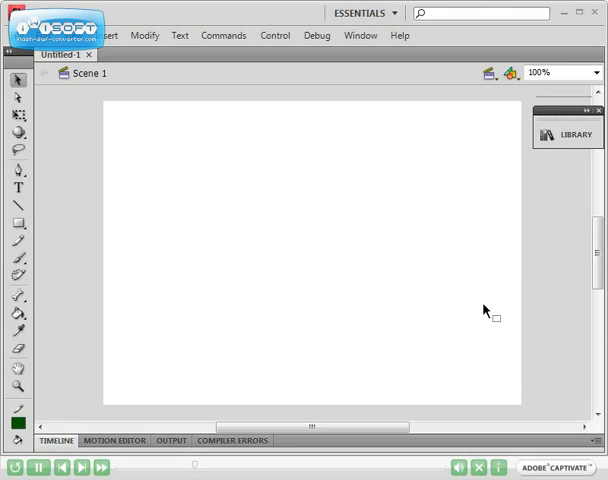
mouse_move(296, 164)
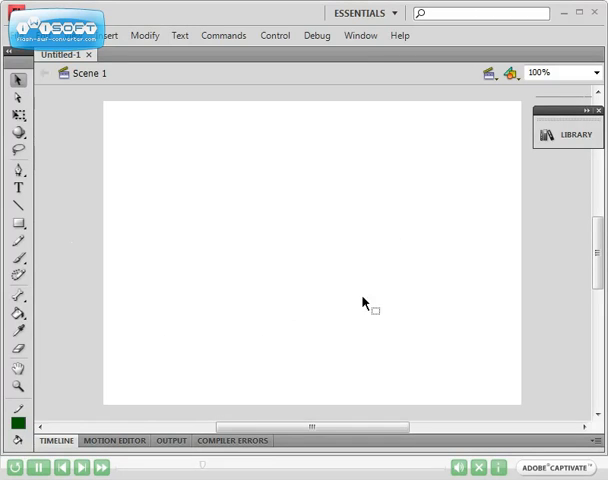
mouse_move(352, 232)
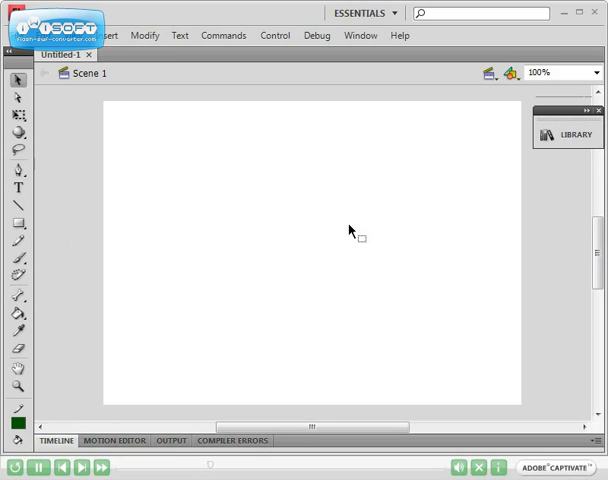
mouse_move(564, 300)
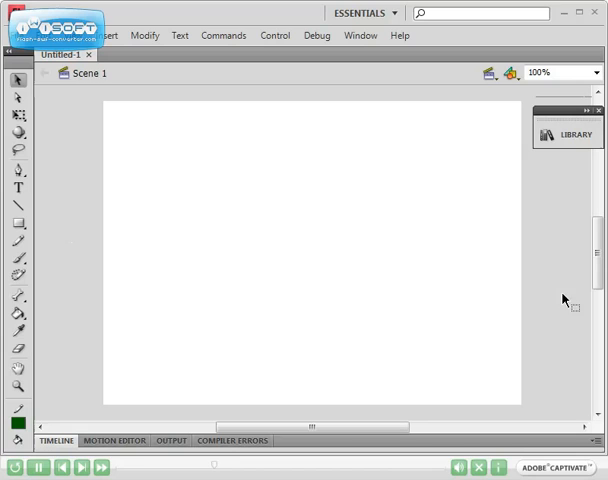
mouse_move(544, 396)
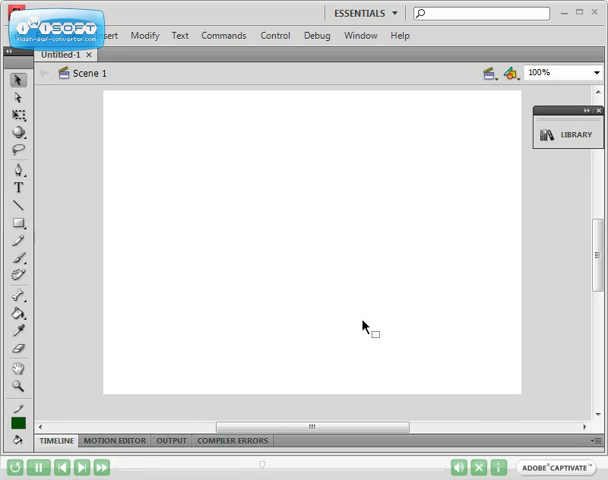
mouse_move(424, 268)
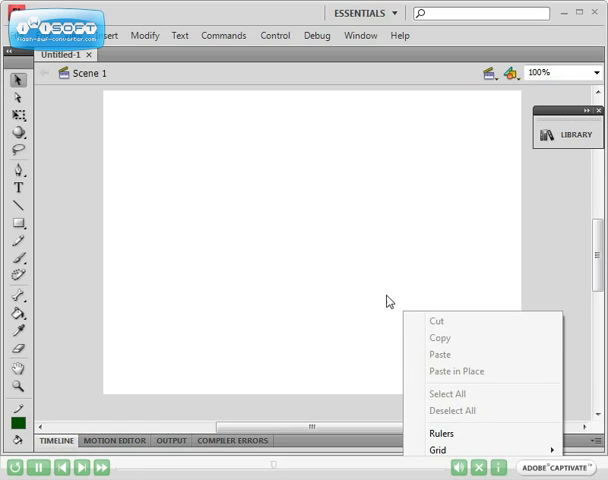
Step: Bring up Document Properties from the blank stage's context menu
click(372, 294)
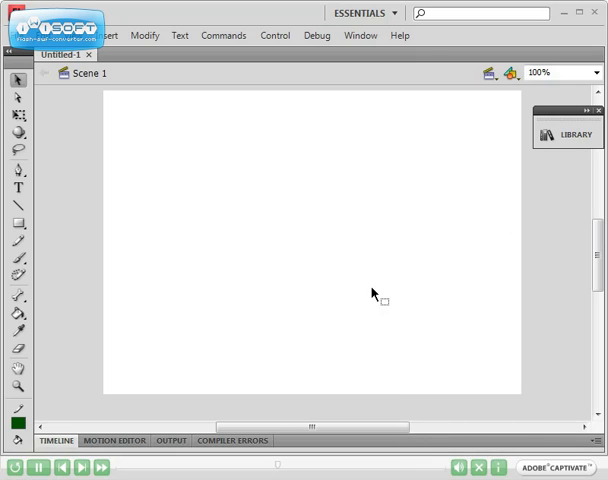
right_click(376, 296)
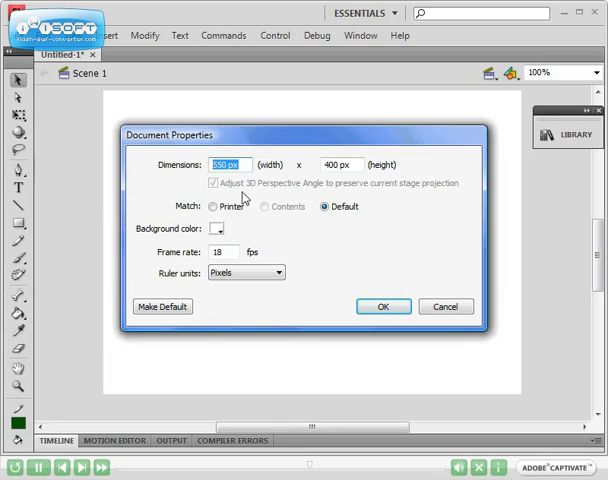
Step: Set the stage dimensions to 600 px wide by 200 px high
click(338, 164)
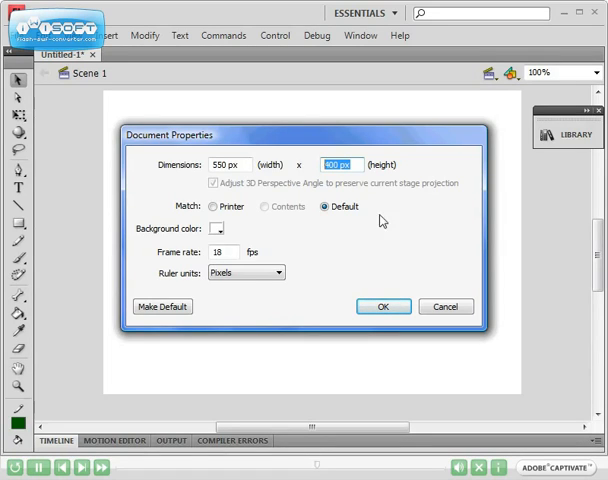
click(228, 164)
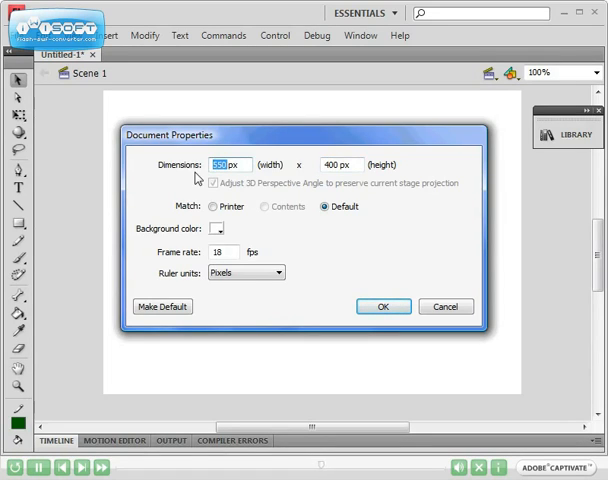
text(600)
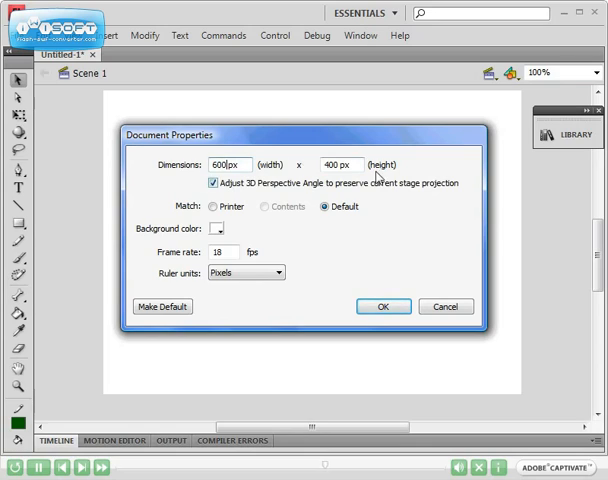
click(340, 164)
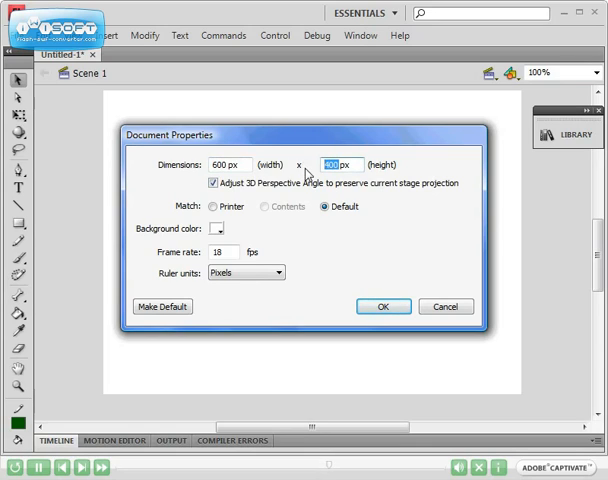
text(200)
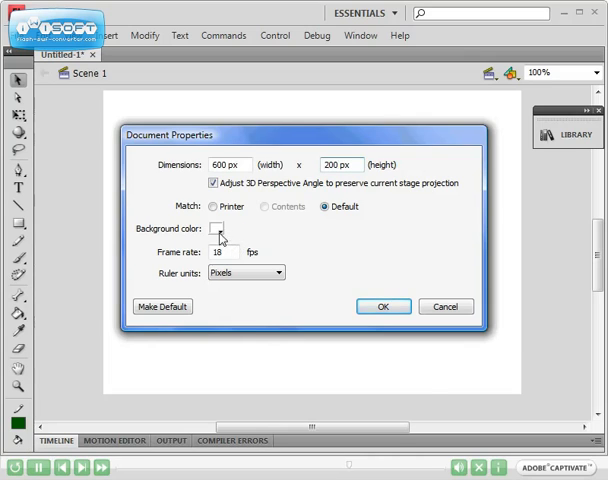
Step: Pick a pale orange background colour and apply the new 600×200 stage settings
click(220, 232)
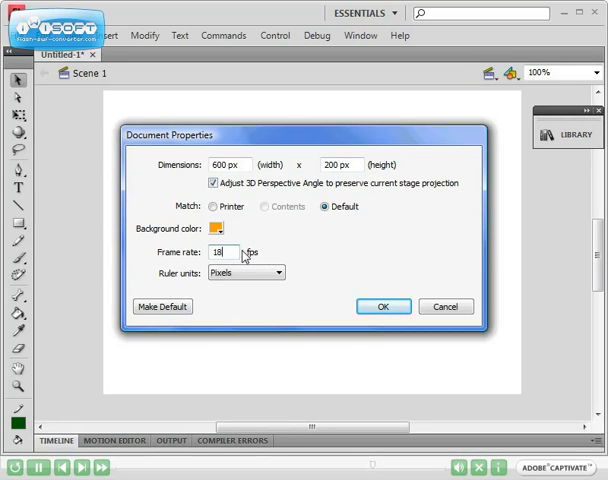
mouse_move(296, 258)
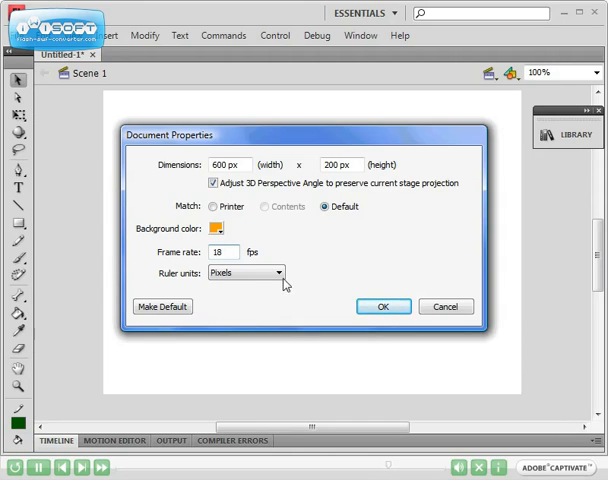
click(284, 272)
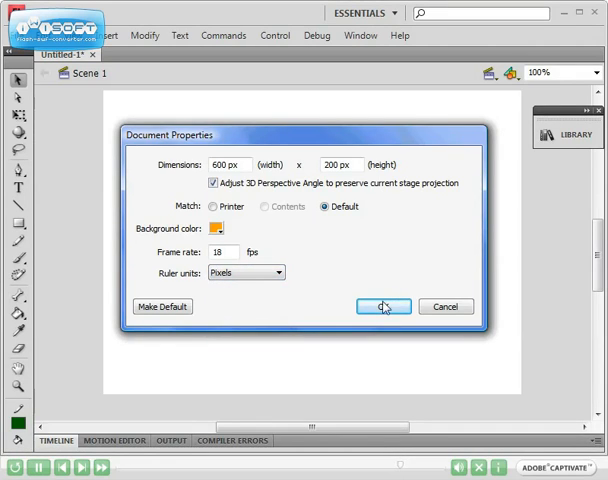
click(382, 306)
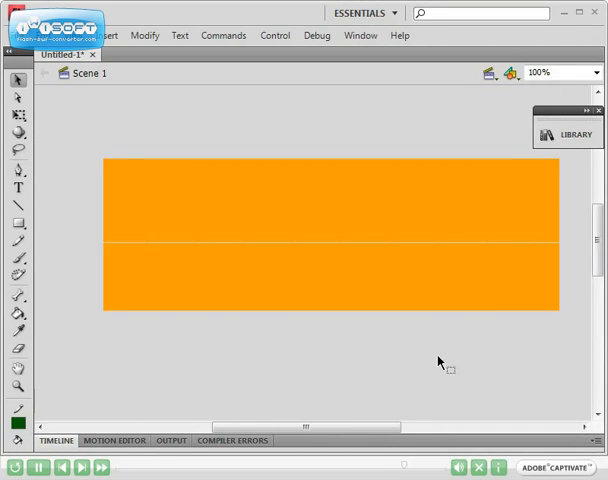
mouse_move(532, 204)
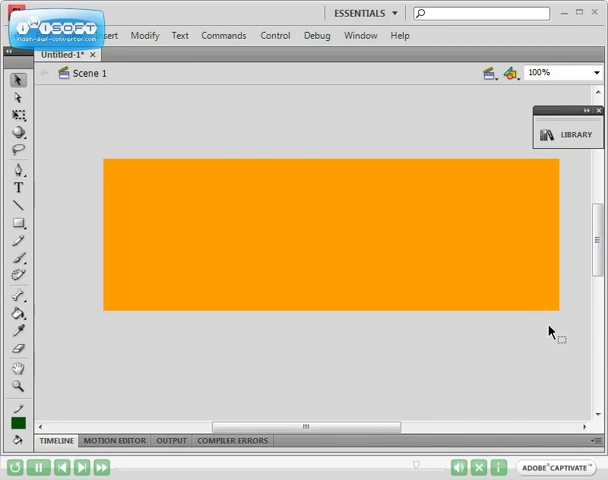
mouse_move(250, 152)
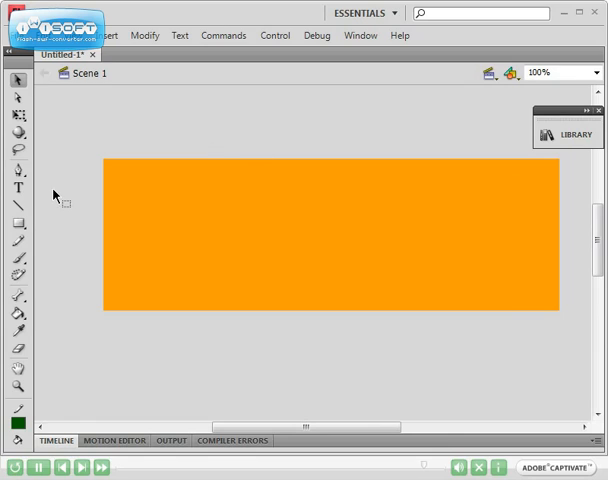
mouse_move(130, 168)
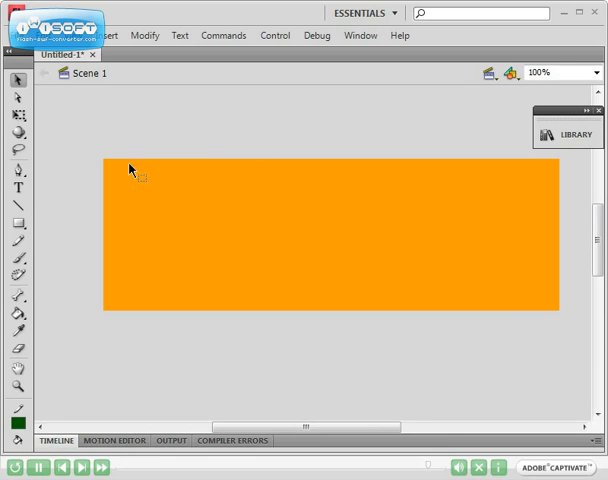